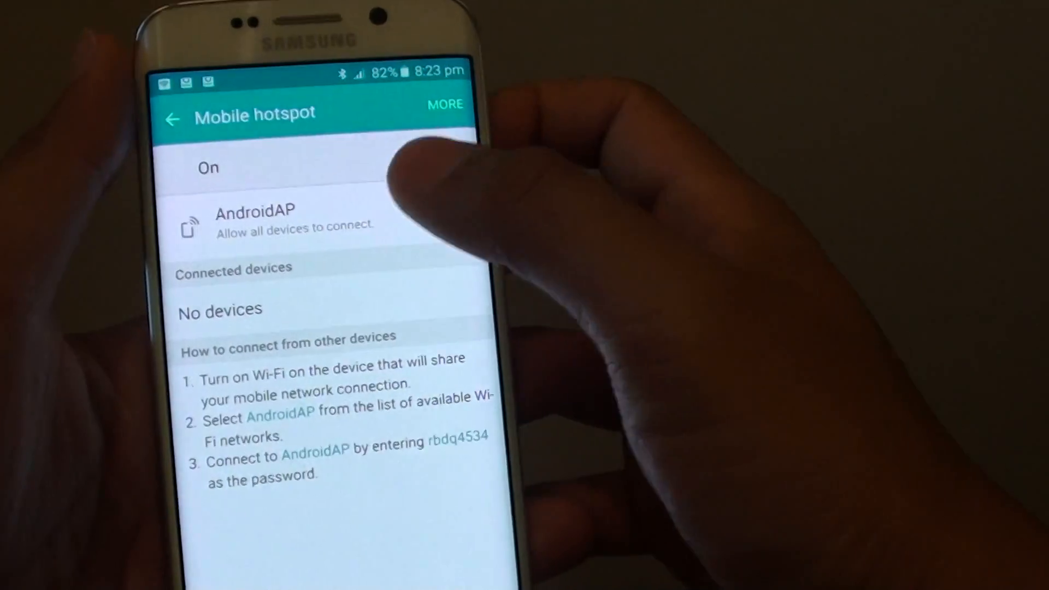
Exit the Mobile hotspot page with the hotspot on and no connected devices
left_click(479, 153)
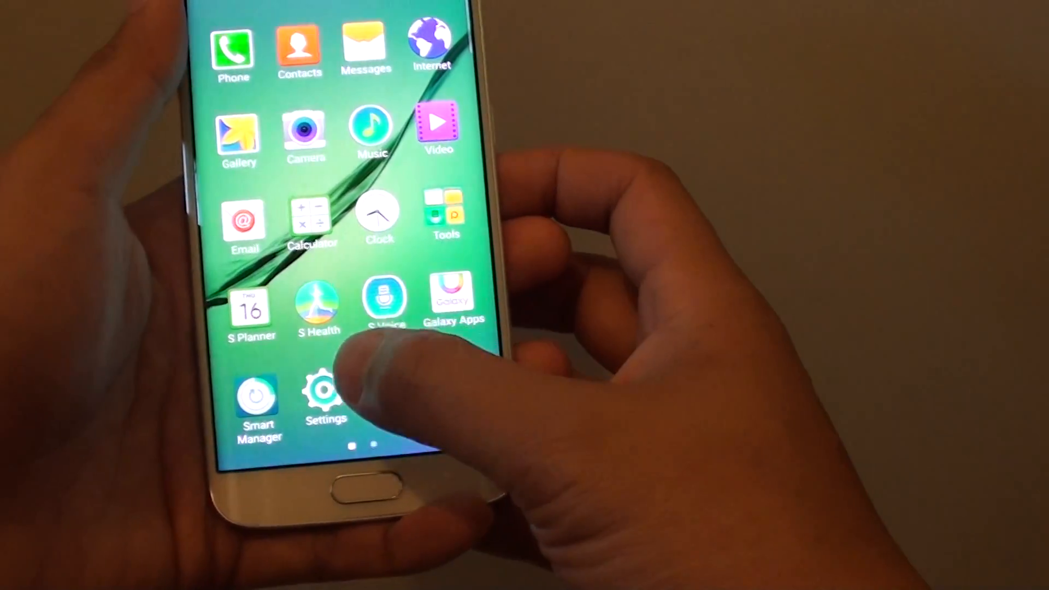
Reach the Mobile hotspot page via Settings and tethering options, and switch the hotspot off
left_click(326, 398)
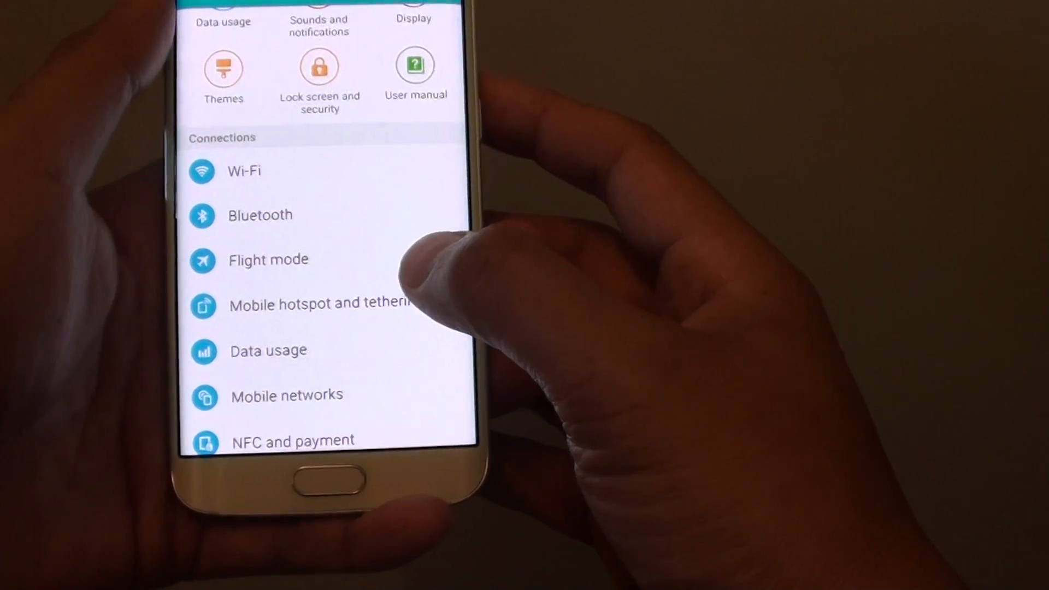
left_click(320, 304)
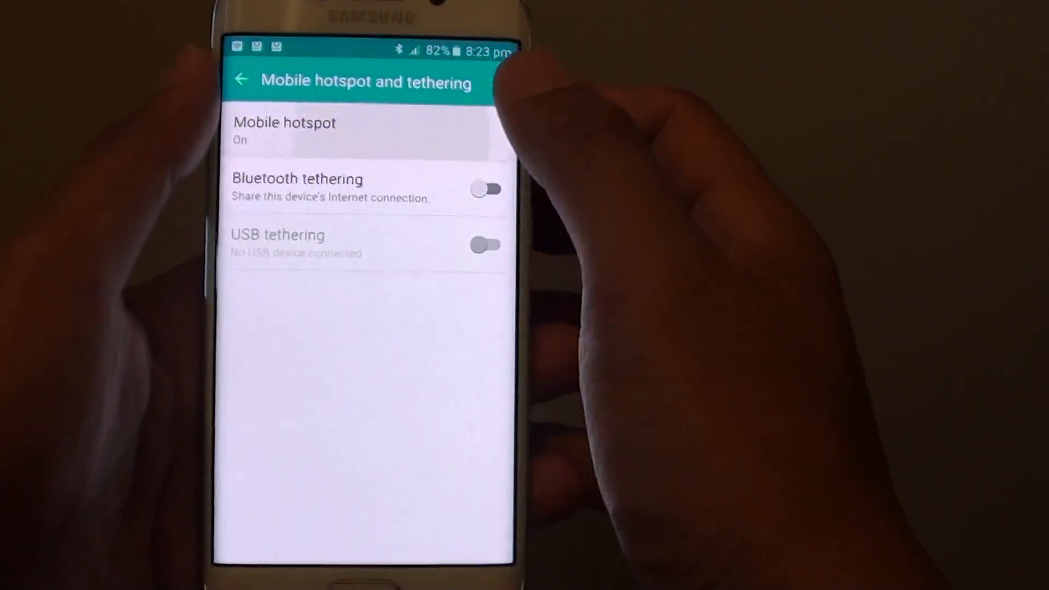
left_click(285, 130)
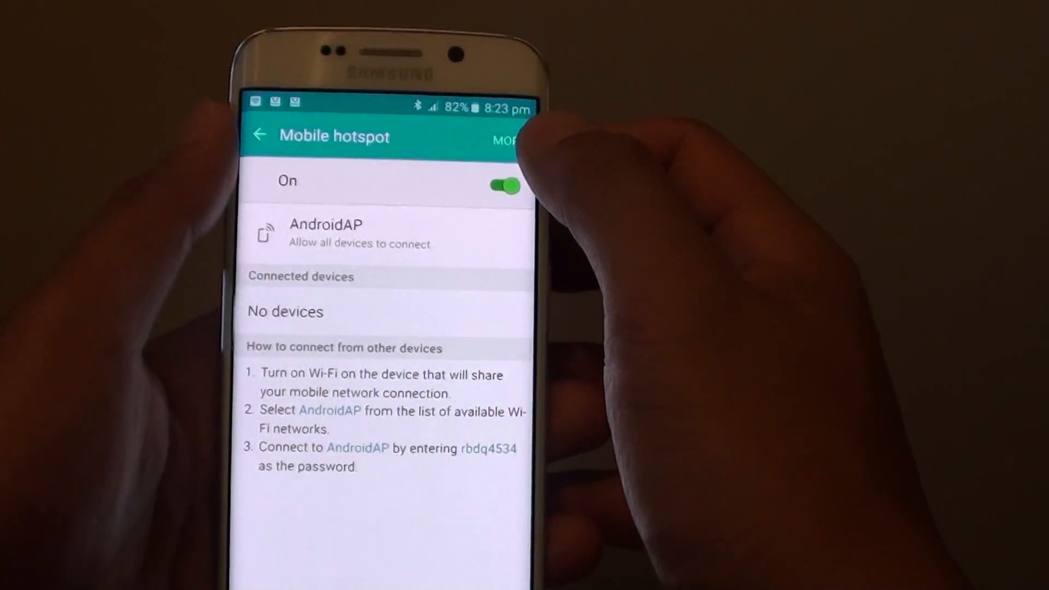
left_click(505, 186)
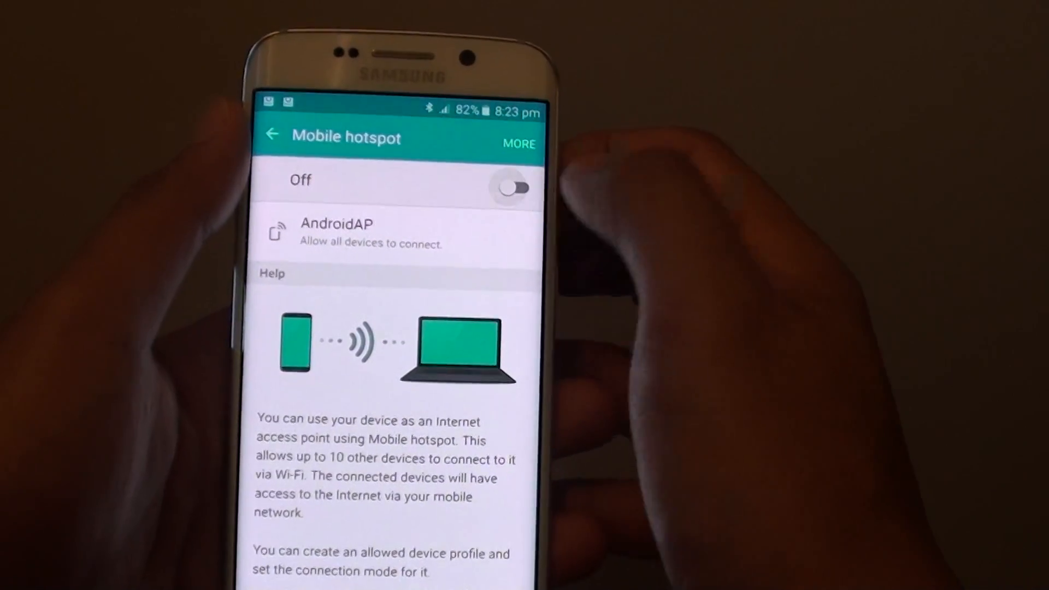
Turn the mobile hotspot on again and show its MORE options menu
left_click(512, 188)
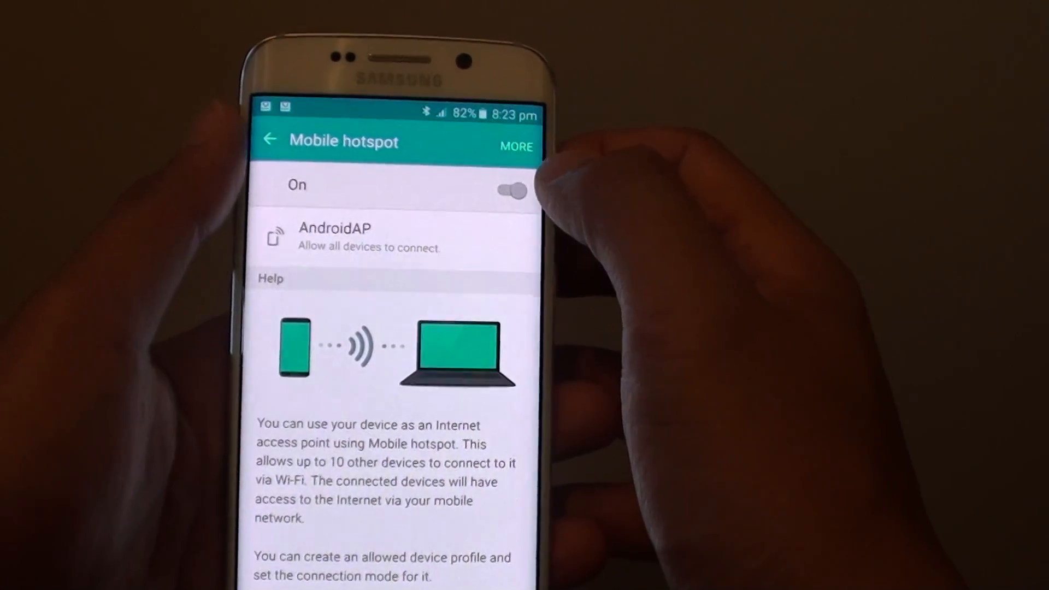
left_click(512, 191)
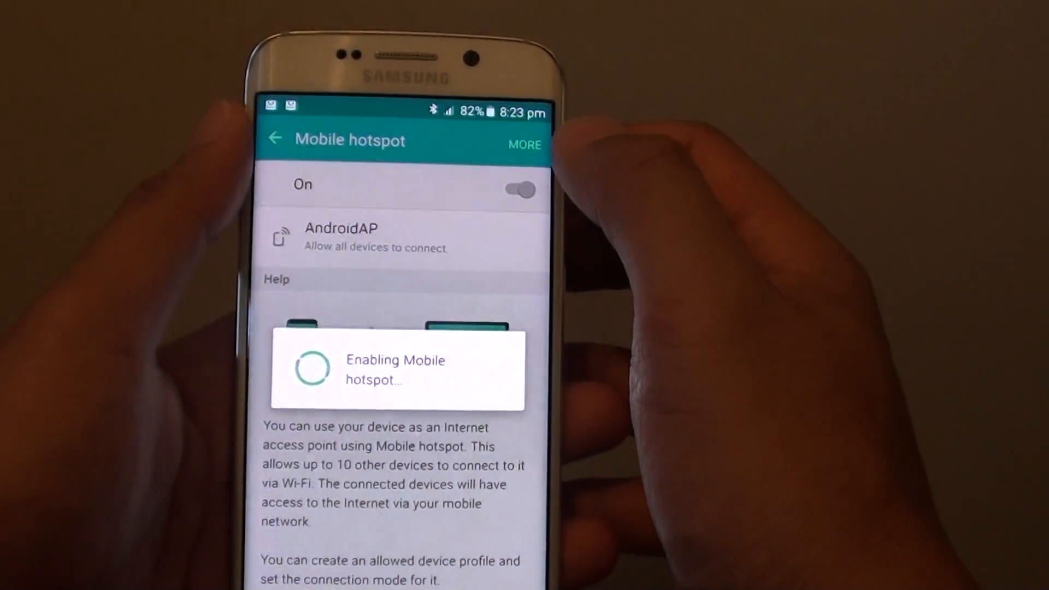
left_click(524, 144)
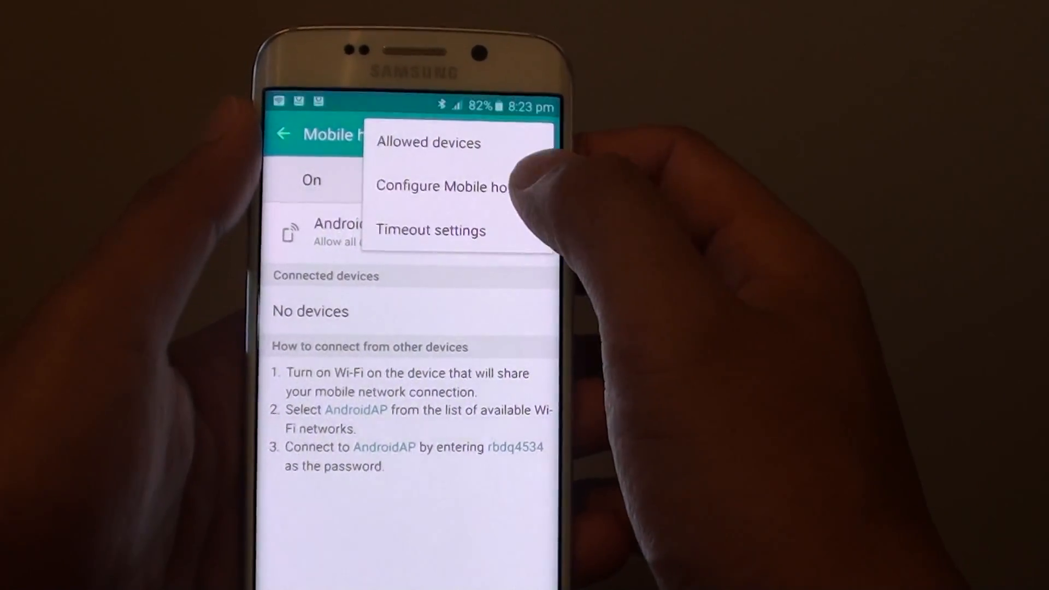
In Configure Mobile hotspot, change the network name to 'david hotspot' and save
left_click(442, 185)
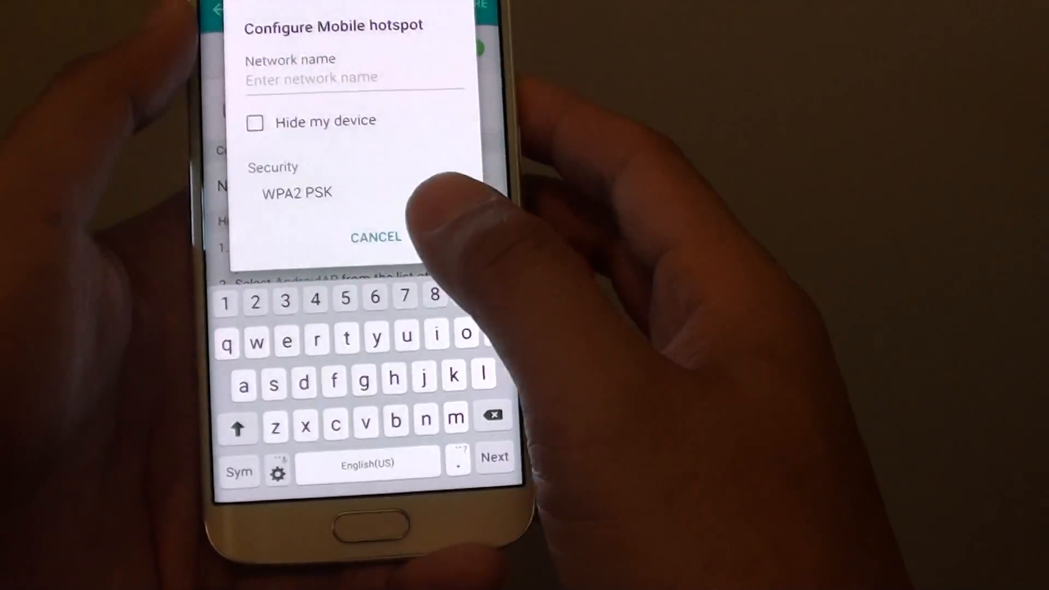
type("david h")
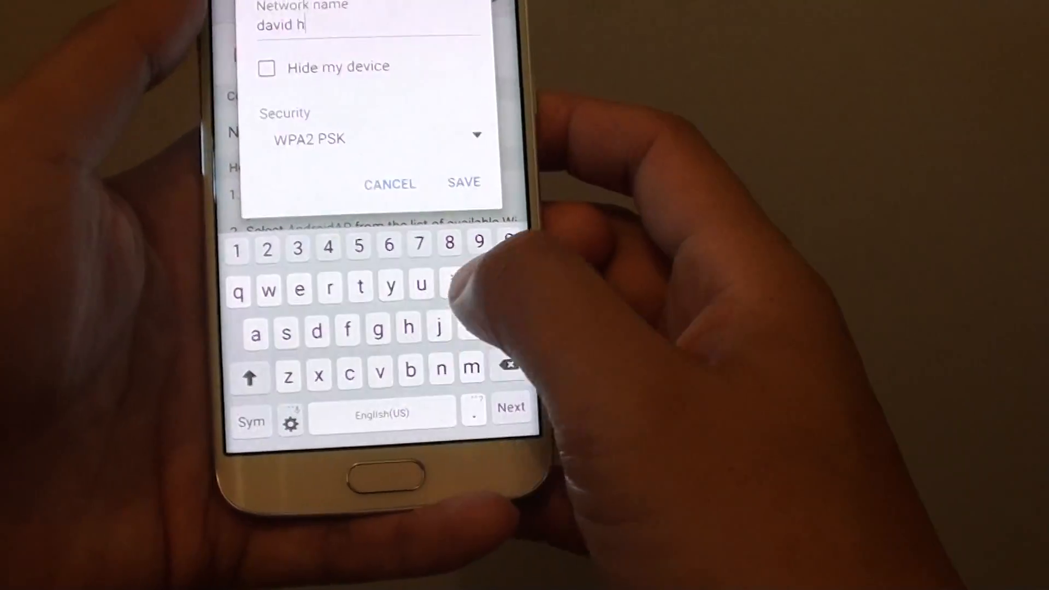
type("otspot")
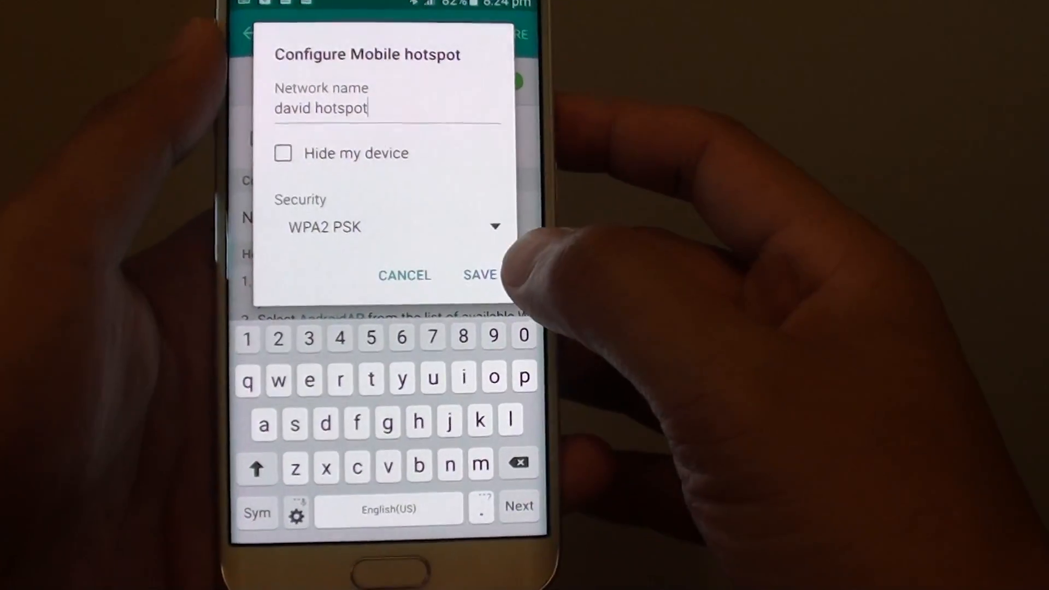
left_click(479, 275)
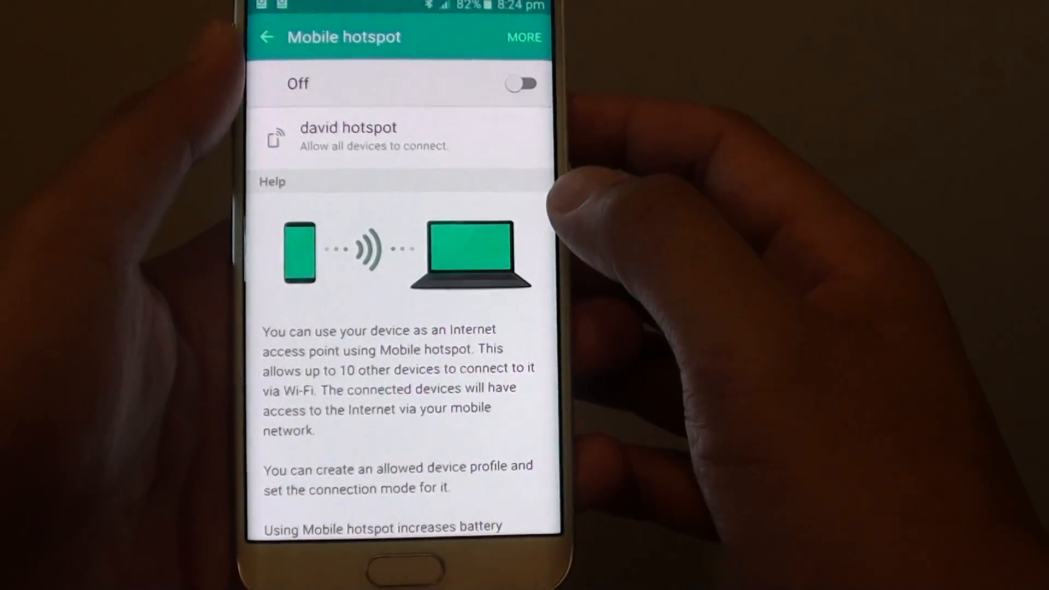
Switch the renamed hotspot on and view the Nexus phone's Wi-Fi list of nearby networks
left_click(521, 83)
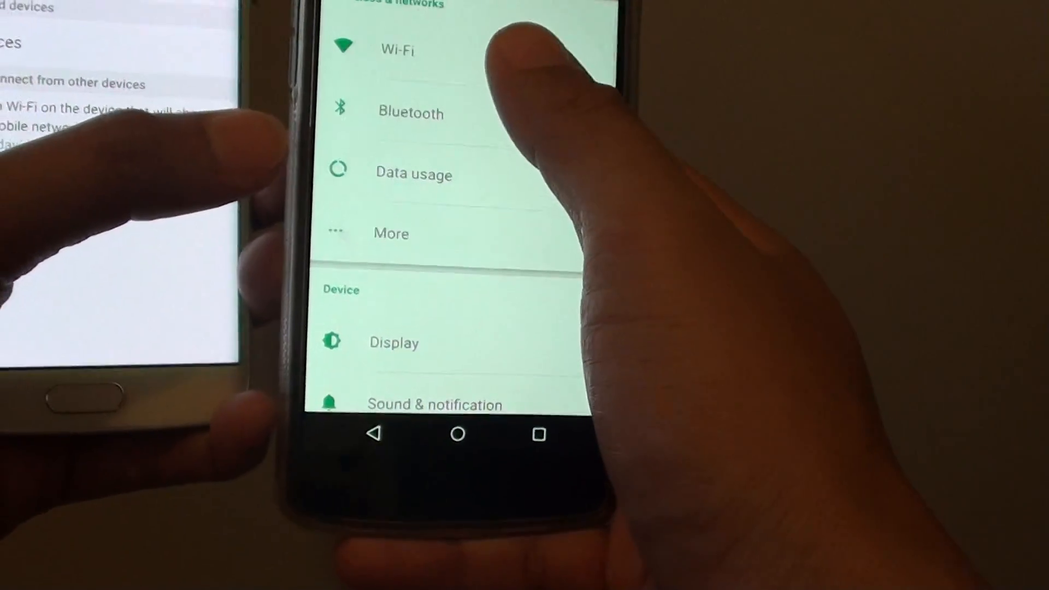
left_click(398, 50)
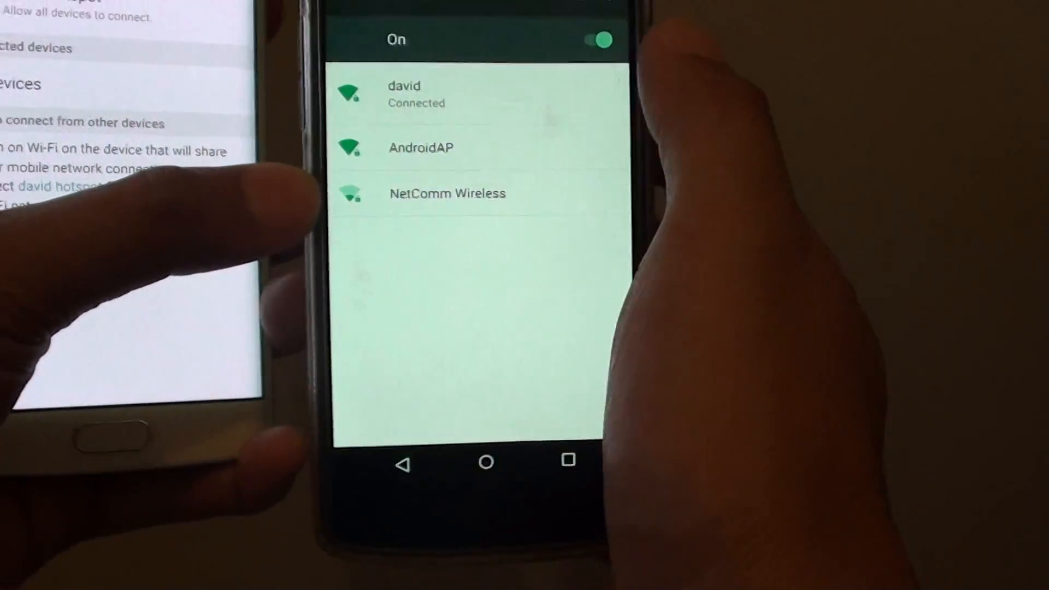